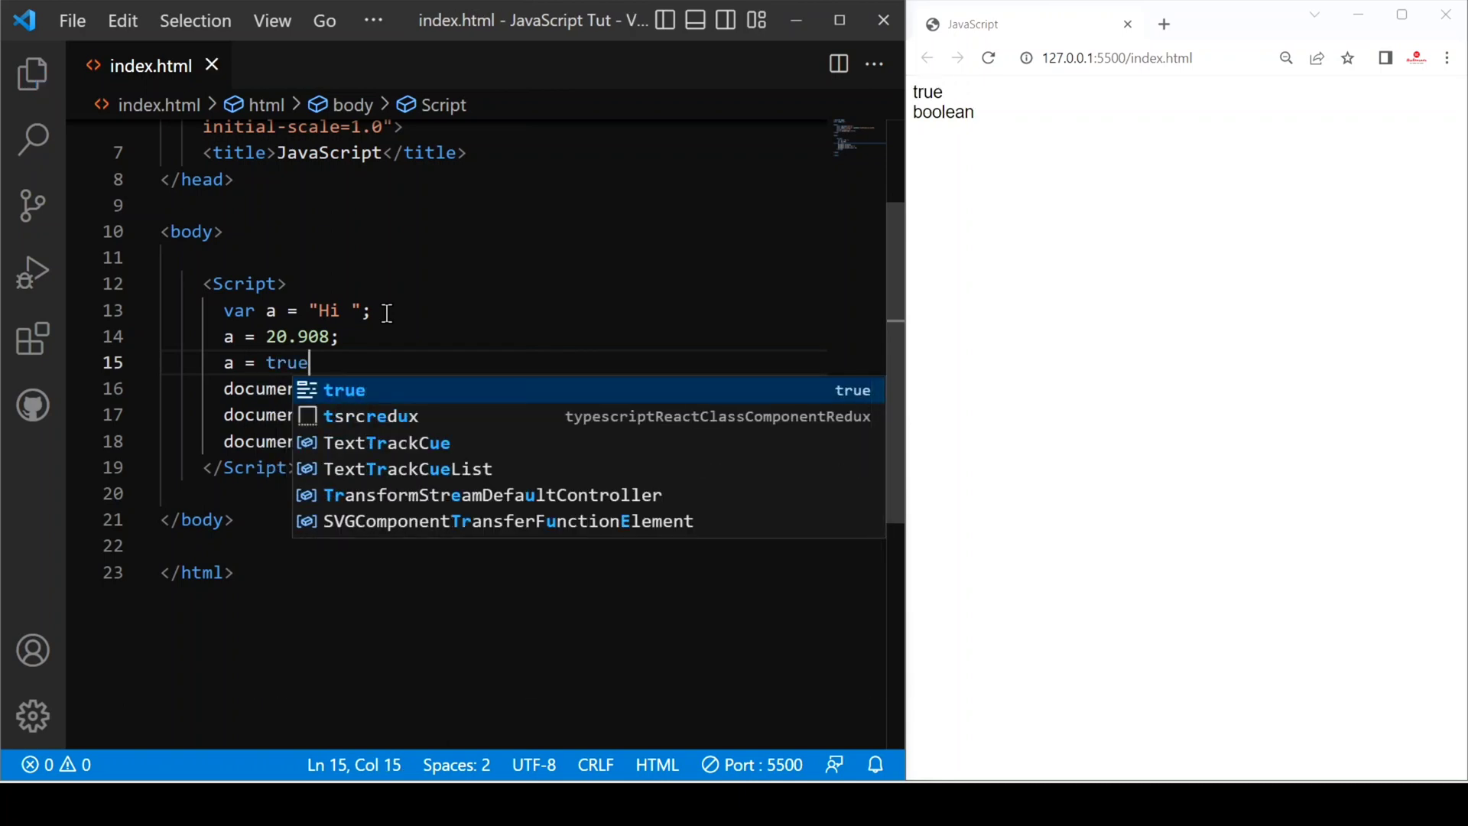
pyautogui.write('fals')
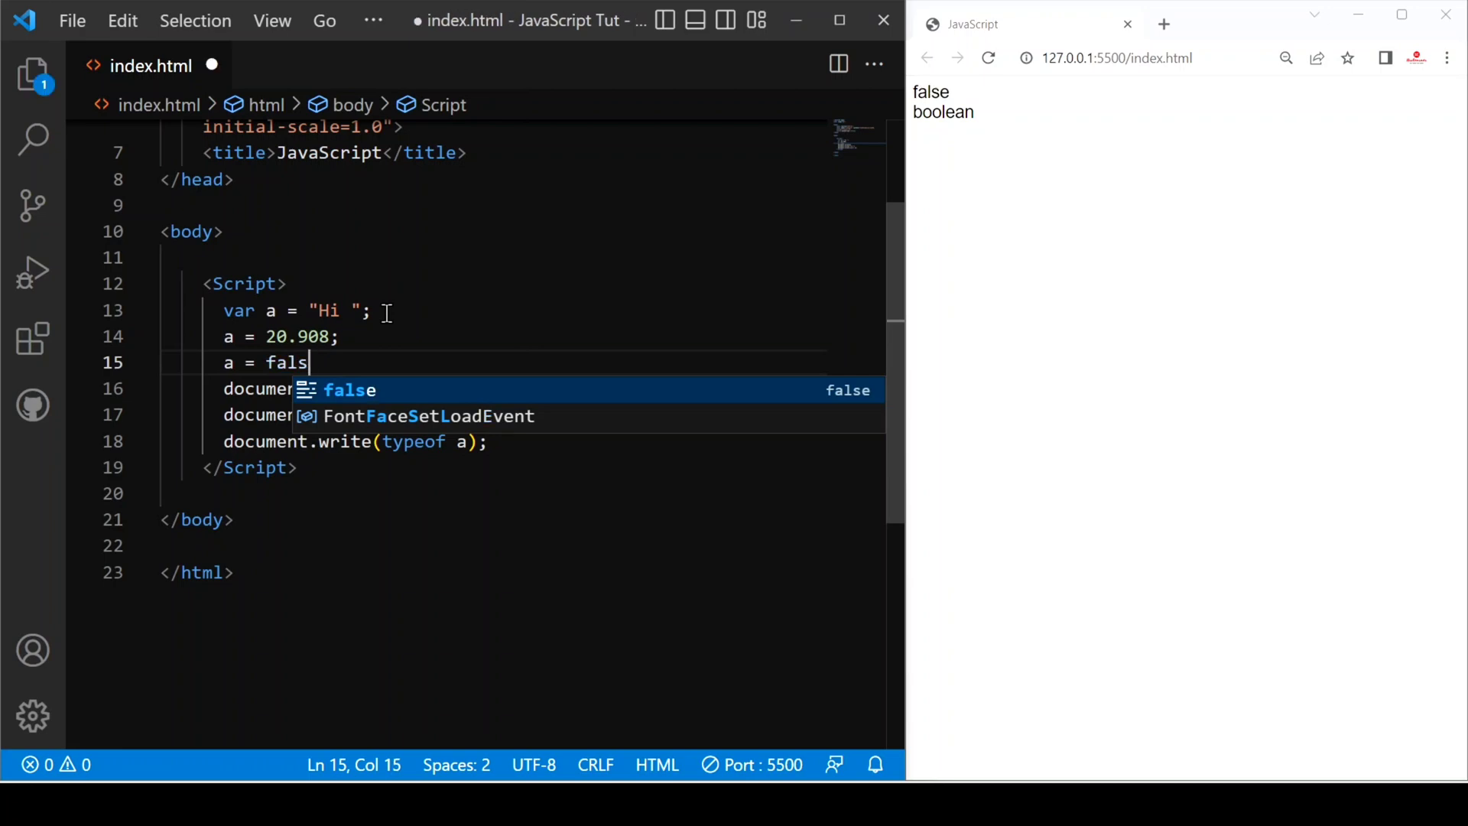